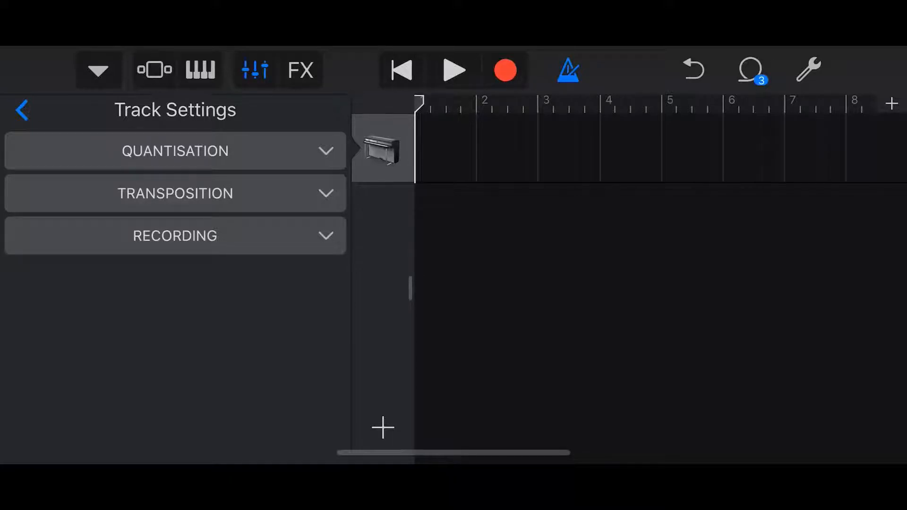
# Bring the piano track into keyboard view and briefly expand then collapse its Velocity Sensitivity setting.
pyautogui.click(201, 70)
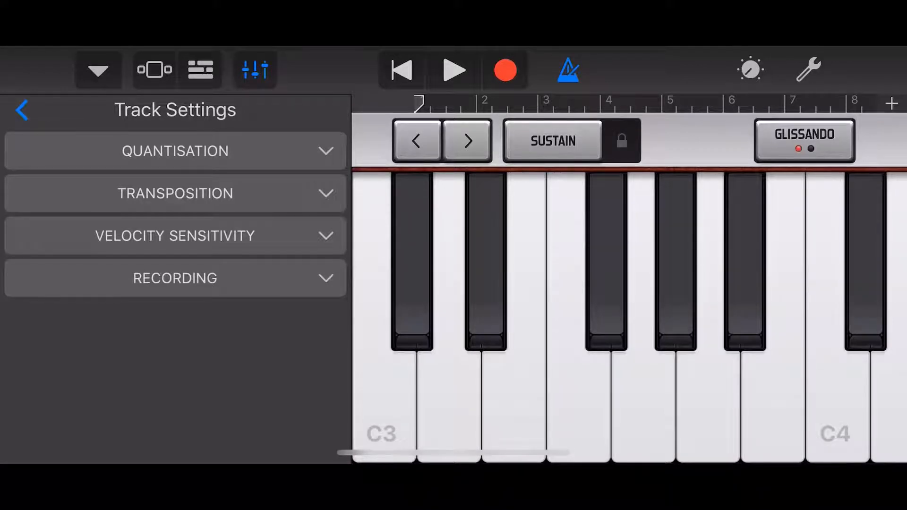
pyautogui.click(174, 236)
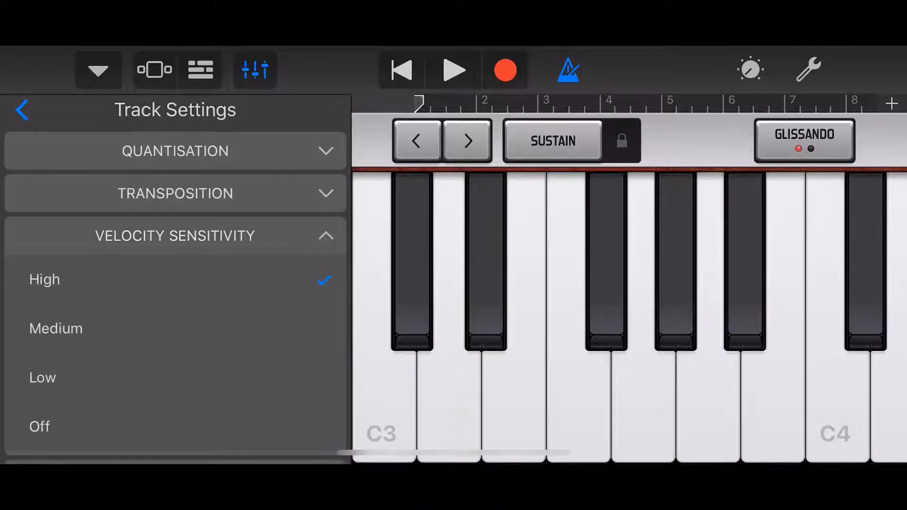
pyautogui.click(174, 236)
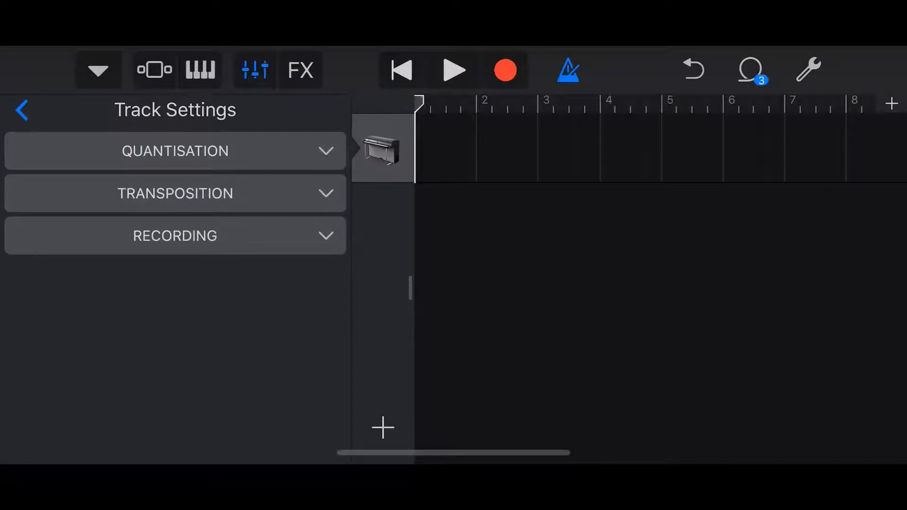
pyautogui.click(175, 152)
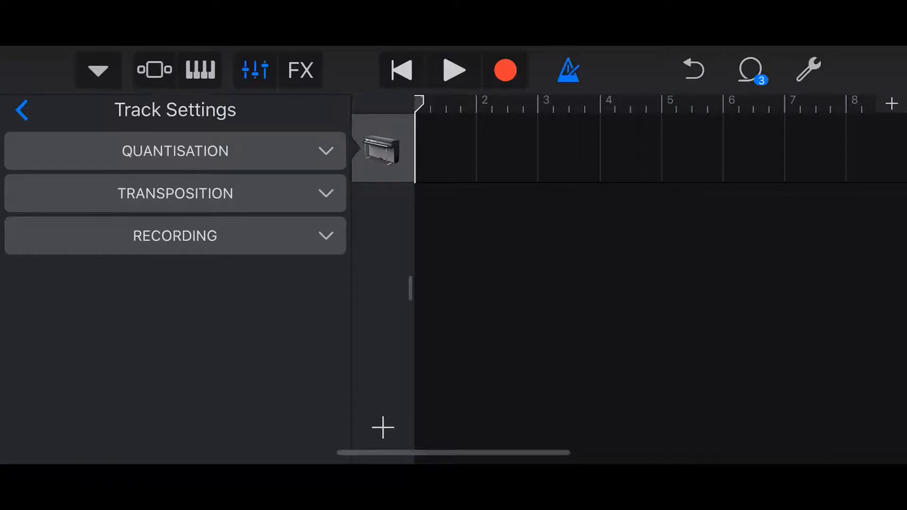
pyautogui.click(200, 69)
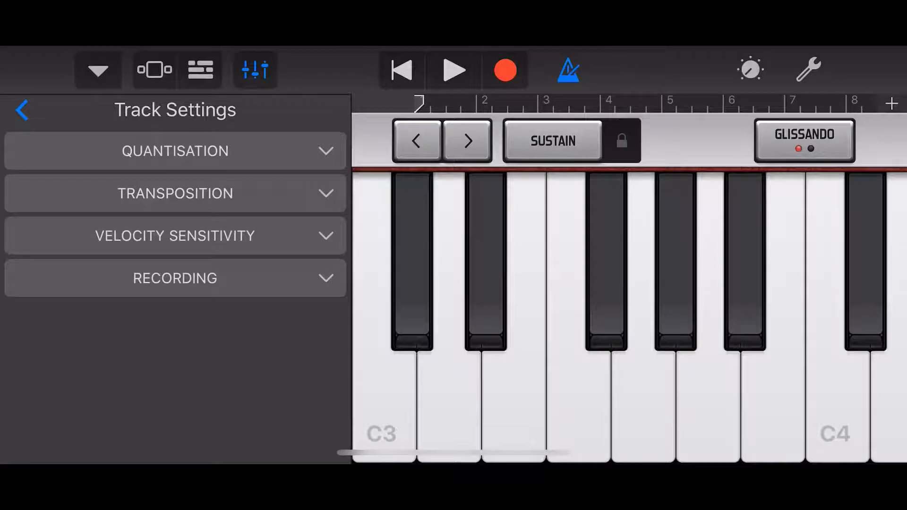
# Set the piano track's Velocity Sensitivity to Off.
pyautogui.click(174, 236)
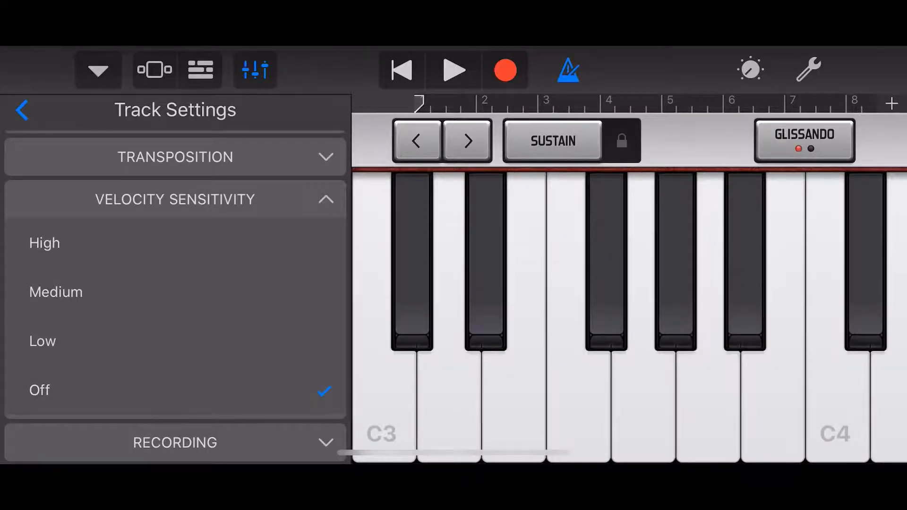
pyautogui.click(174, 200)
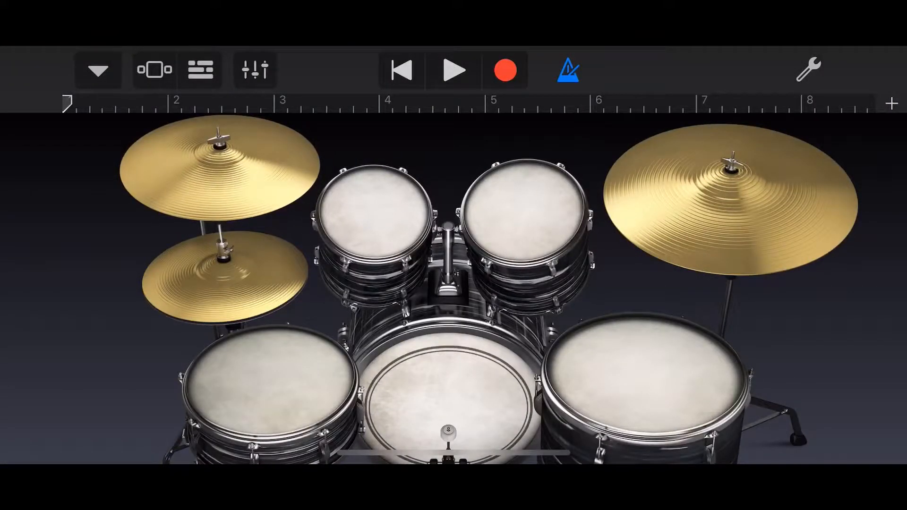
# Check the drum track's settings show Velocity Sensitivity at Medium, then return to the tracks overview.
pyautogui.click(254, 70)
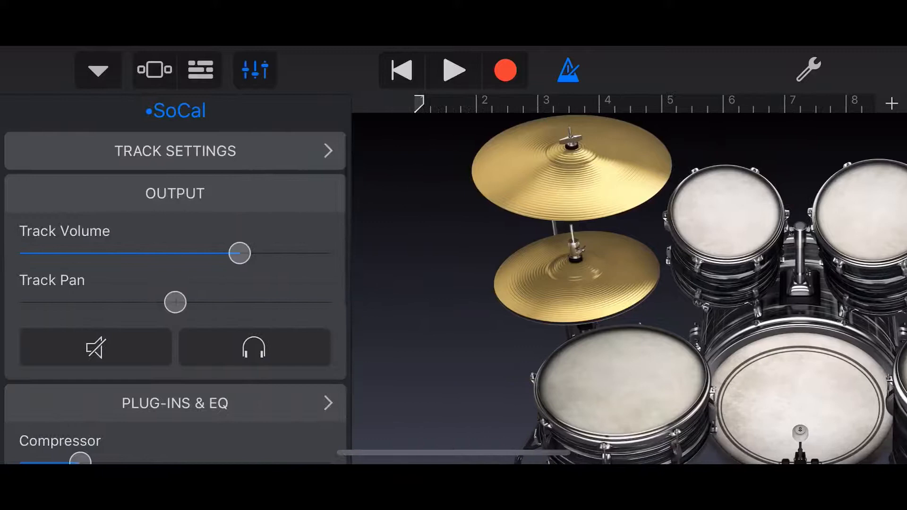
pyautogui.click(175, 151)
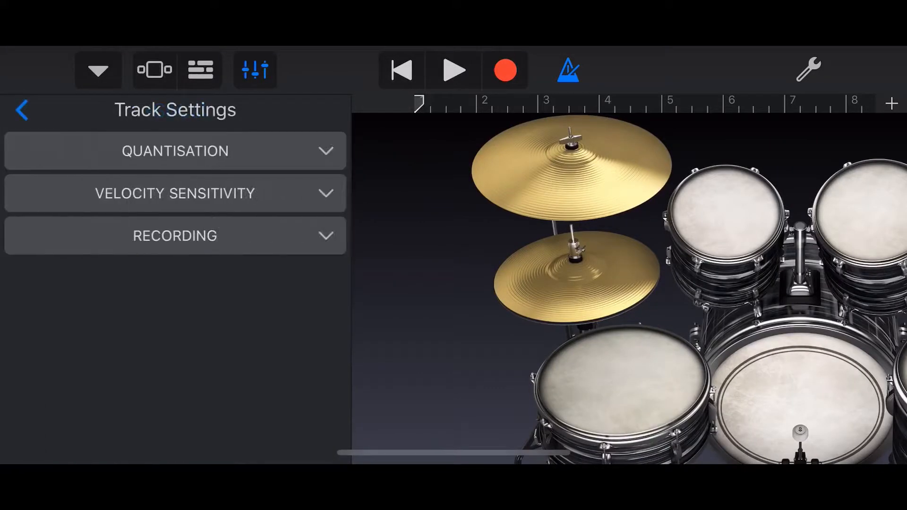
pyautogui.click(175, 193)
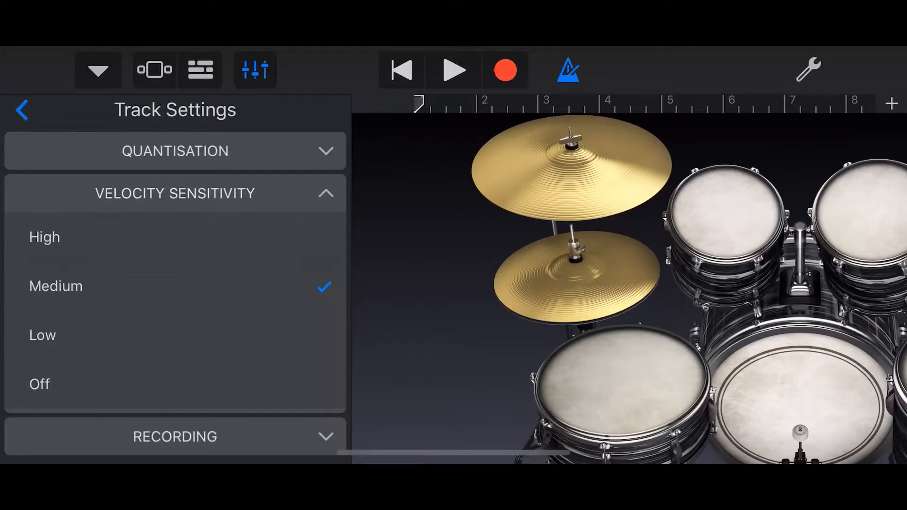
pyautogui.click(176, 193)
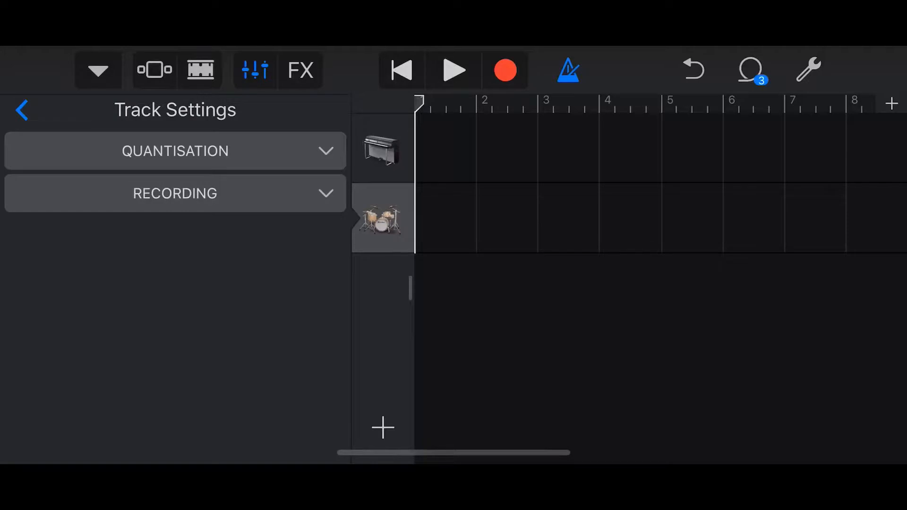
# Reopen the piano keyboard view and confirm Velocity Sensitivity is listed, with High checked.
pyautogui.click(380, 149)
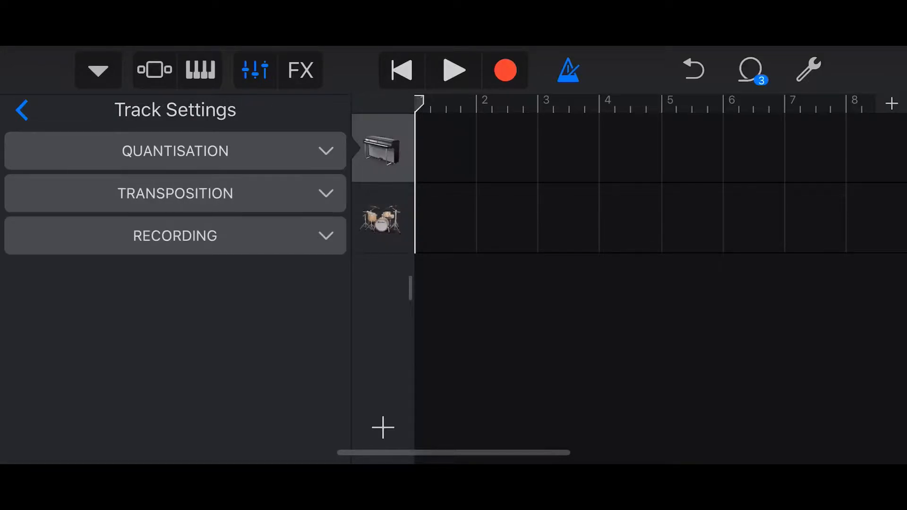
pyautogui.click(381, 221)
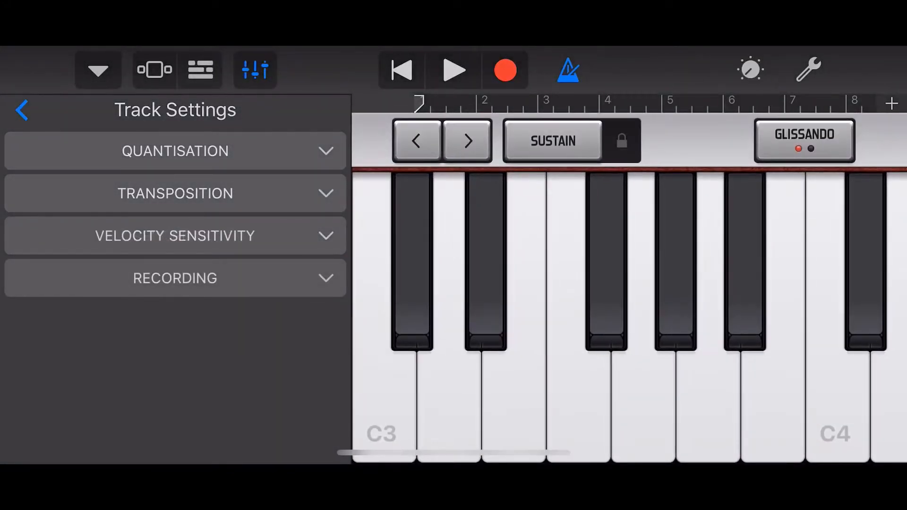
pyautogui.click(175, 236)
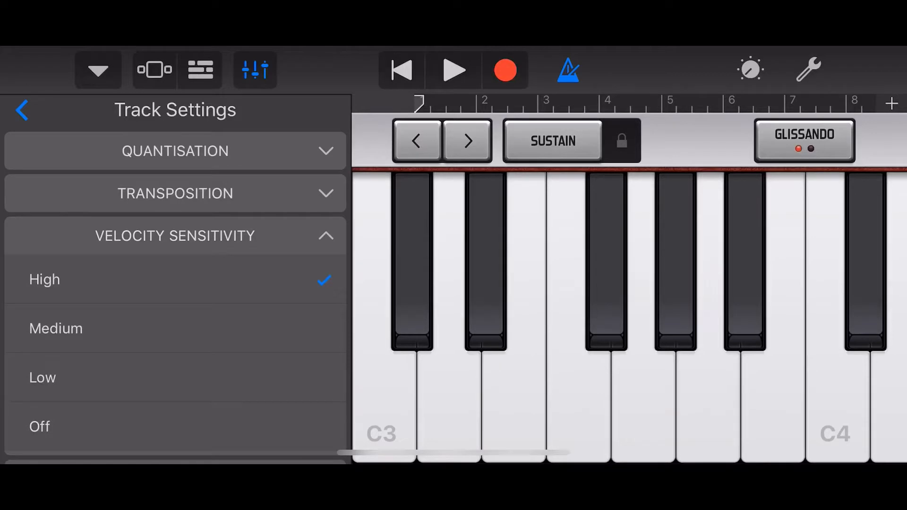
pyautogui.click(175, 236)
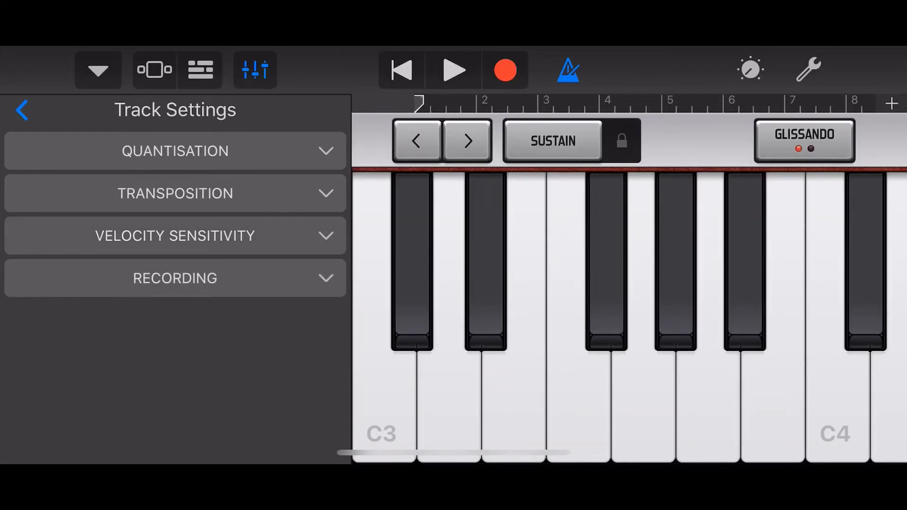